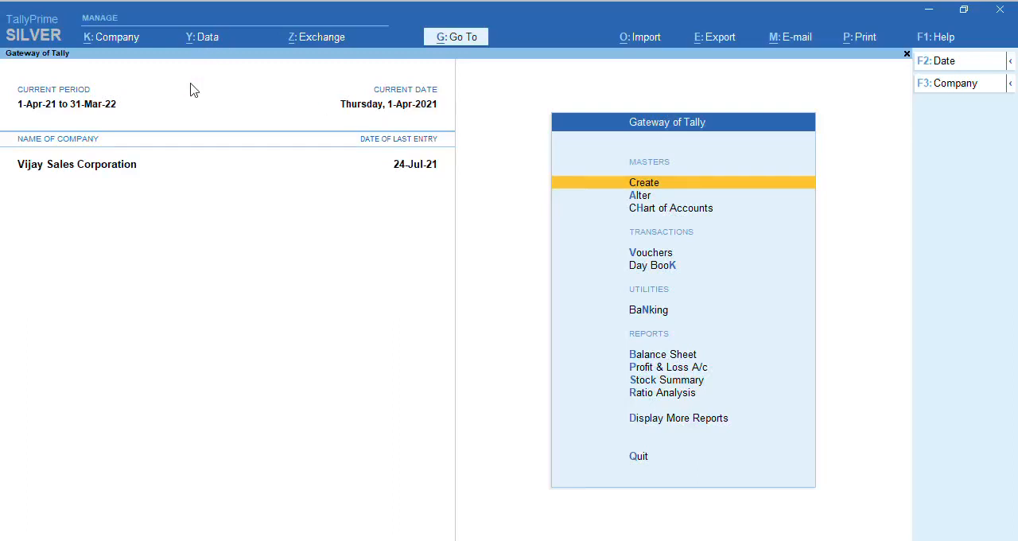
mouse_move(480, 299)
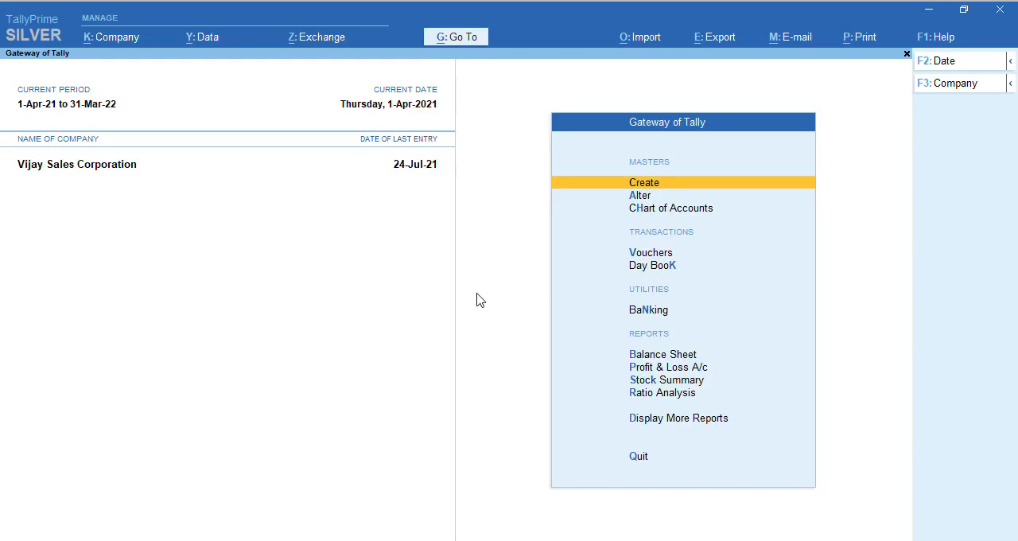
mouse_move(330, 151)
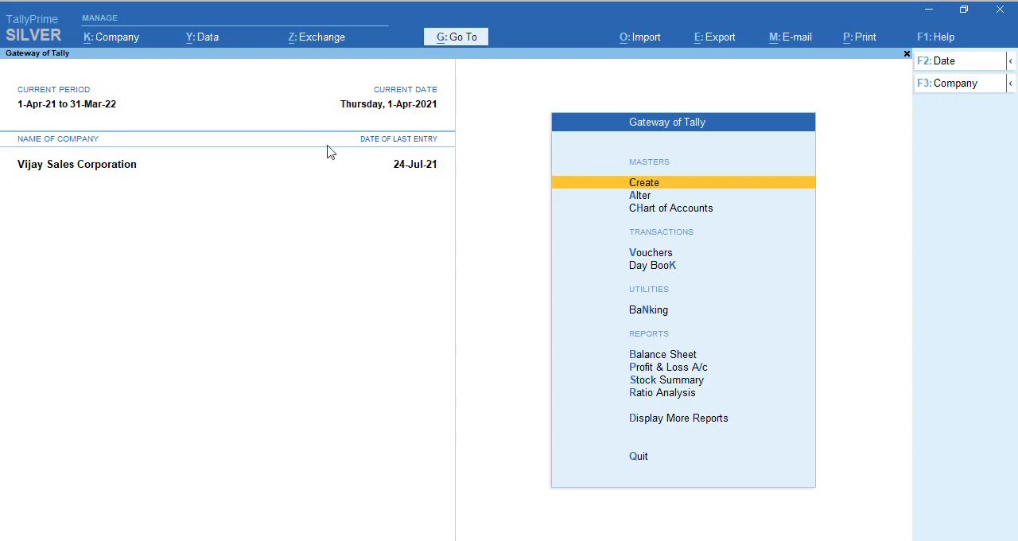
mouse_move(121, 52)
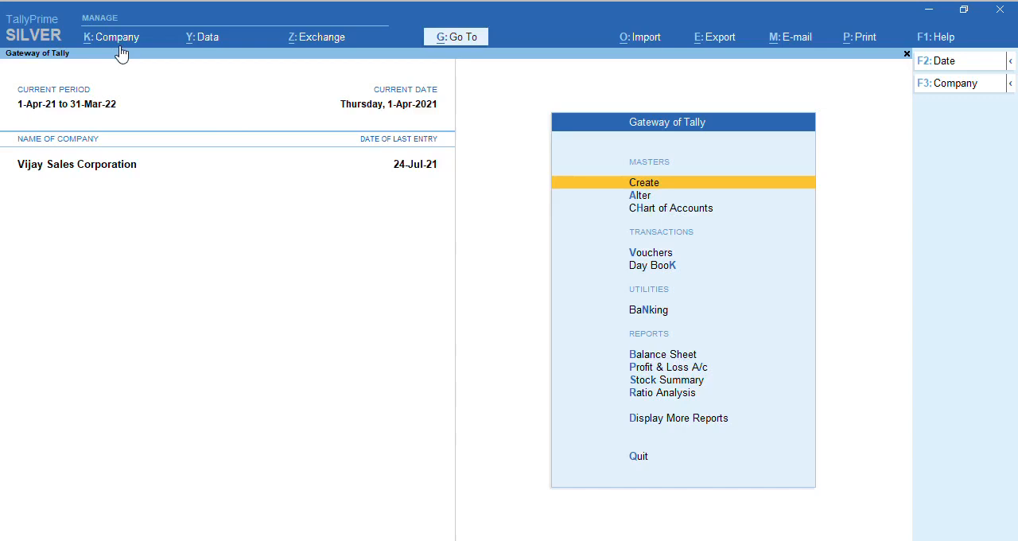
Step: Open the Vijay Sales Corporation alteration form and bring up its configuration settings
left_click(117, 36)
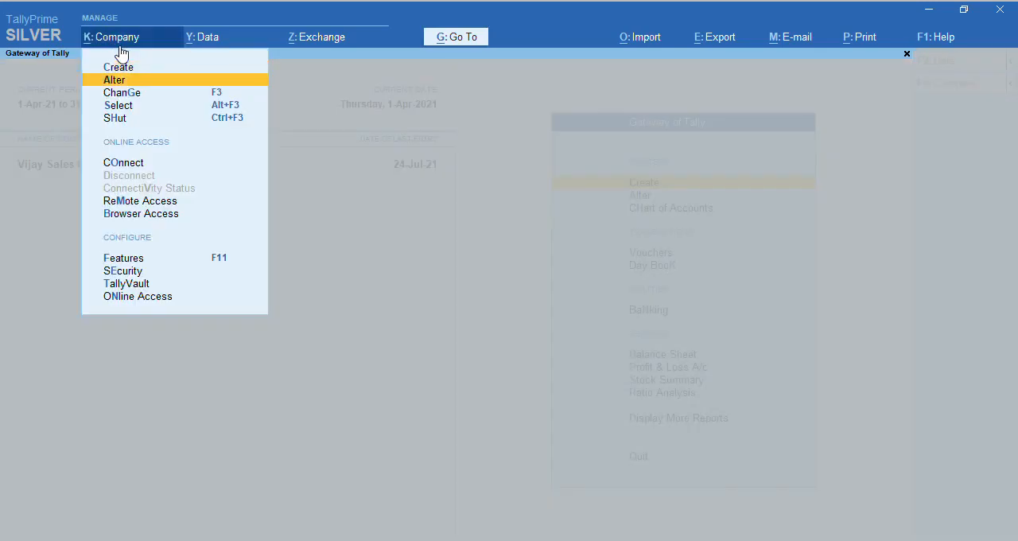
left_click(114, 80)
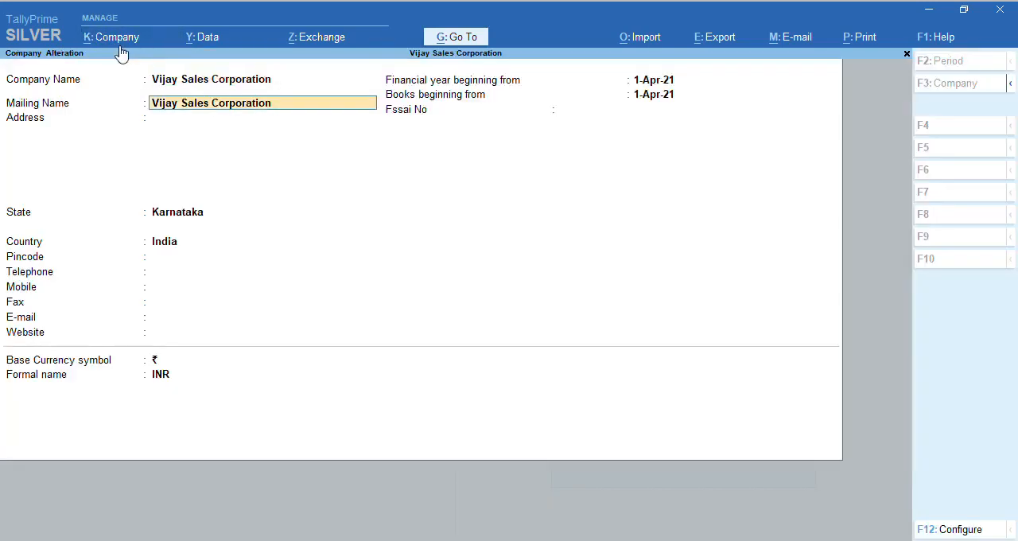
key("enter")
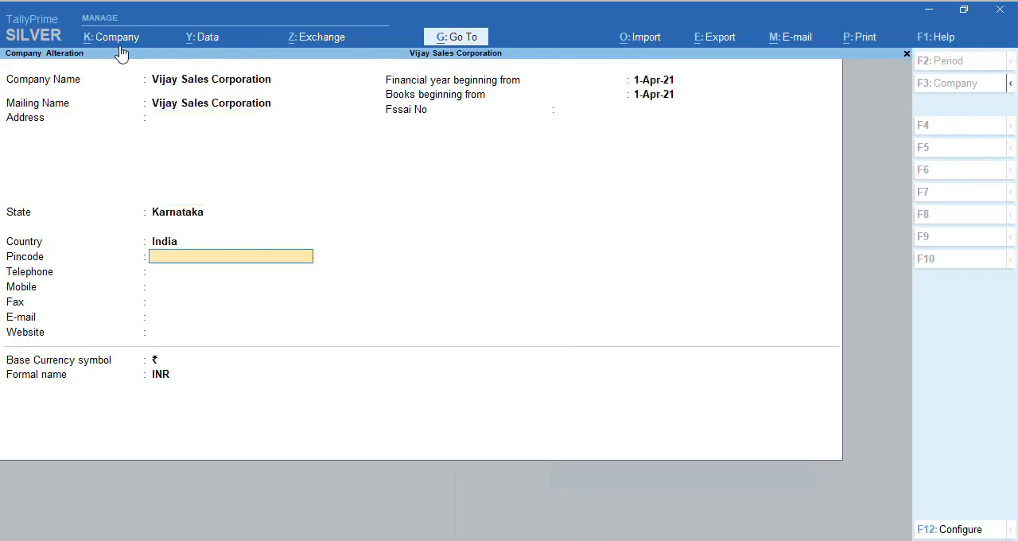
key("Enter")
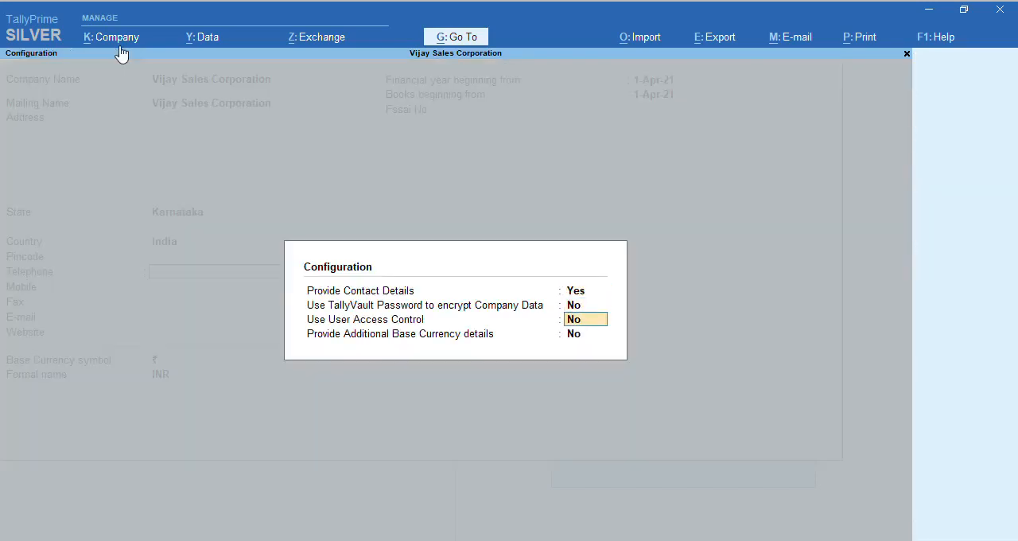
Step: Set Use User Access Control and Control User Access to Company Data to Yes
type("y")
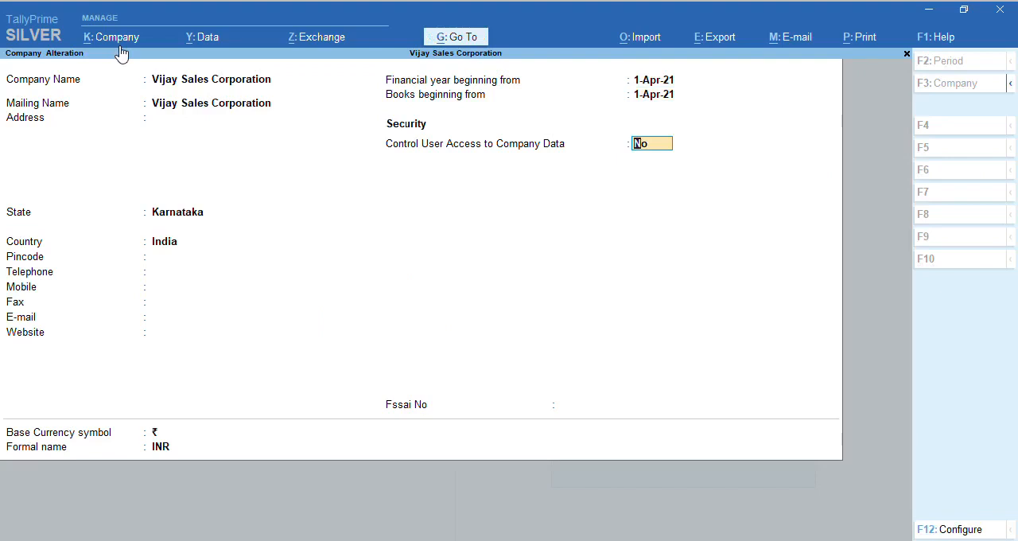
type("y")
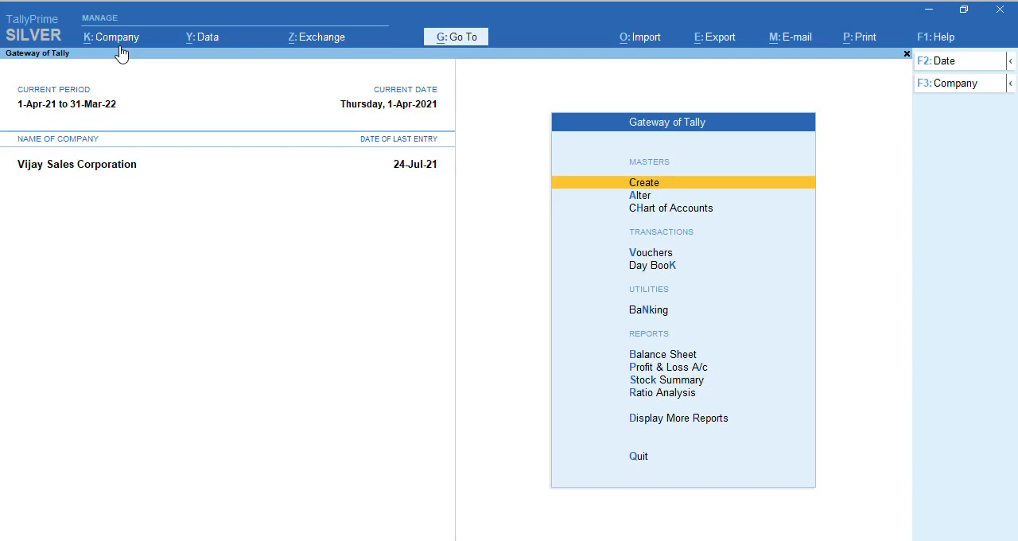
Step: Open the Security Levels list and browse through Data Entry, Tally.NET User, Auditor and Owner
left_click(117, 37)
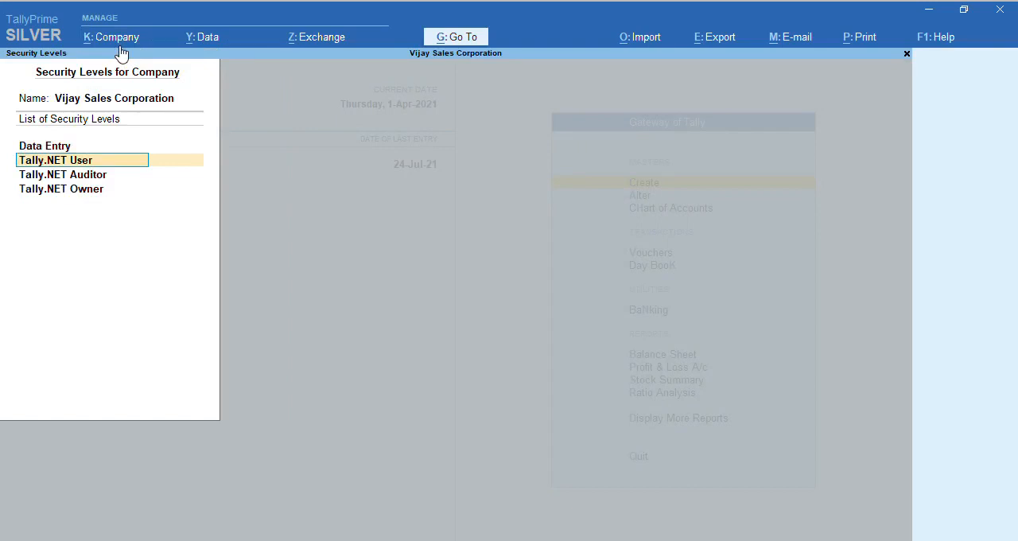
key("Down")
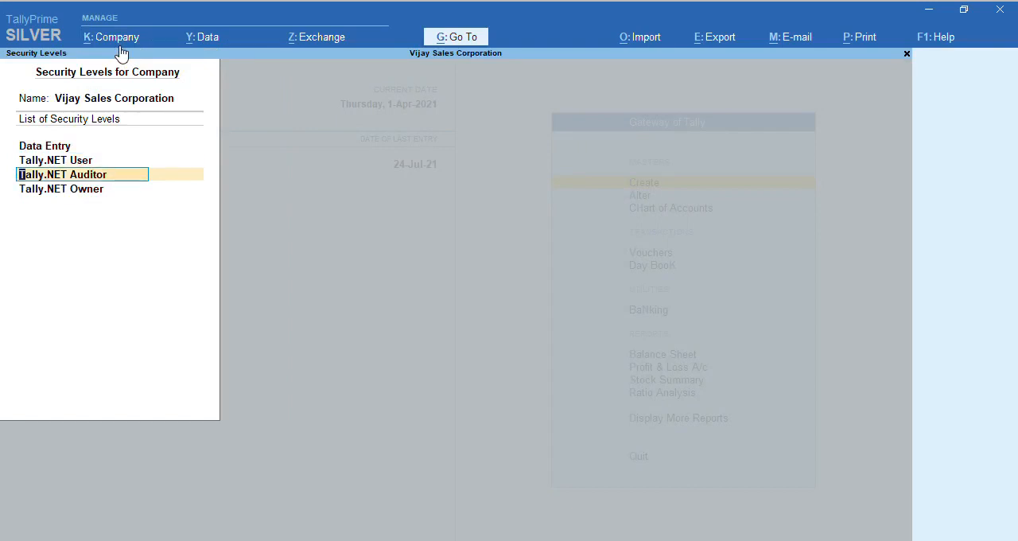
key("Down")
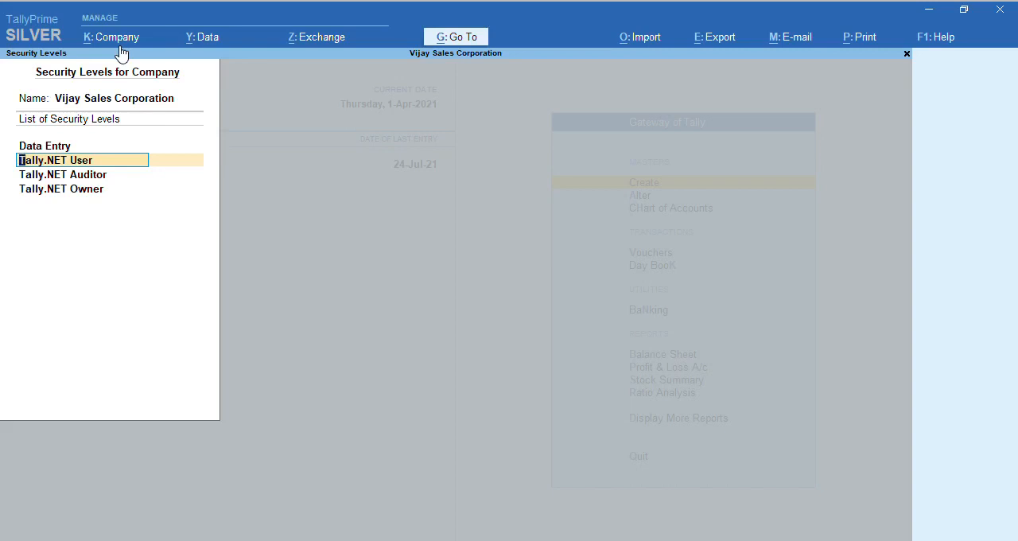
Step: Base the Tally.NET User security level on Tally.NET User basic facilities instead of Data Entry
left_click(56, 160)
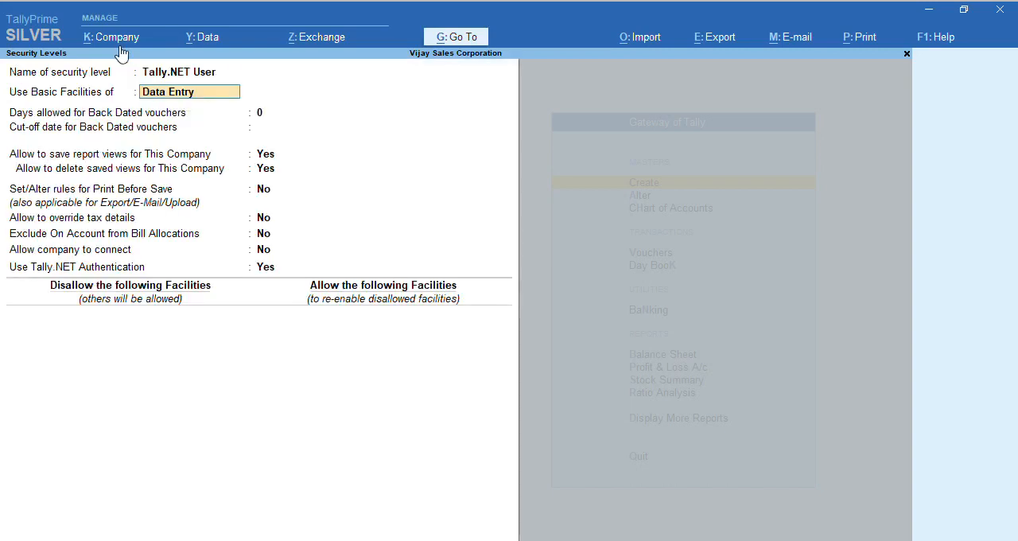
left_click(188, 91)
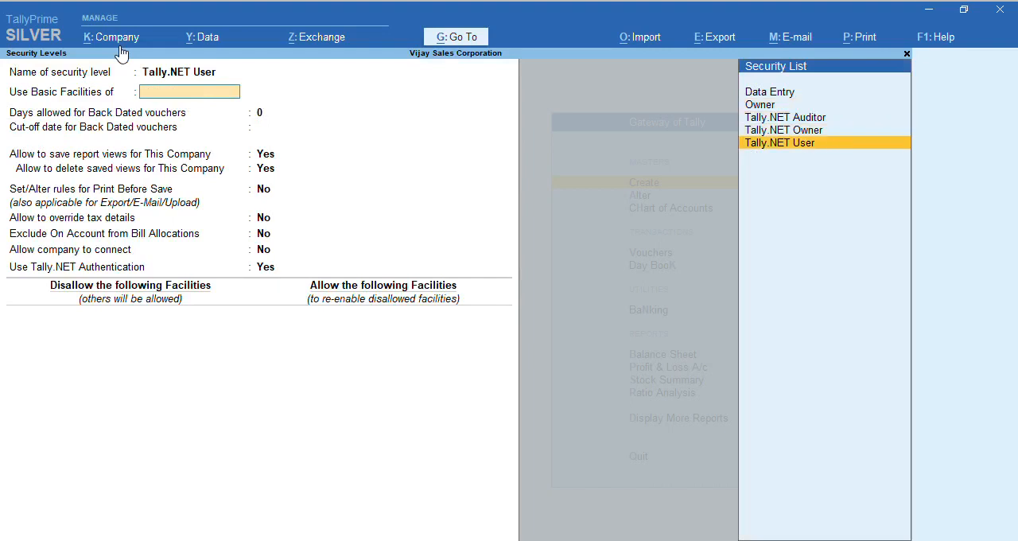
left_click(780, 143)
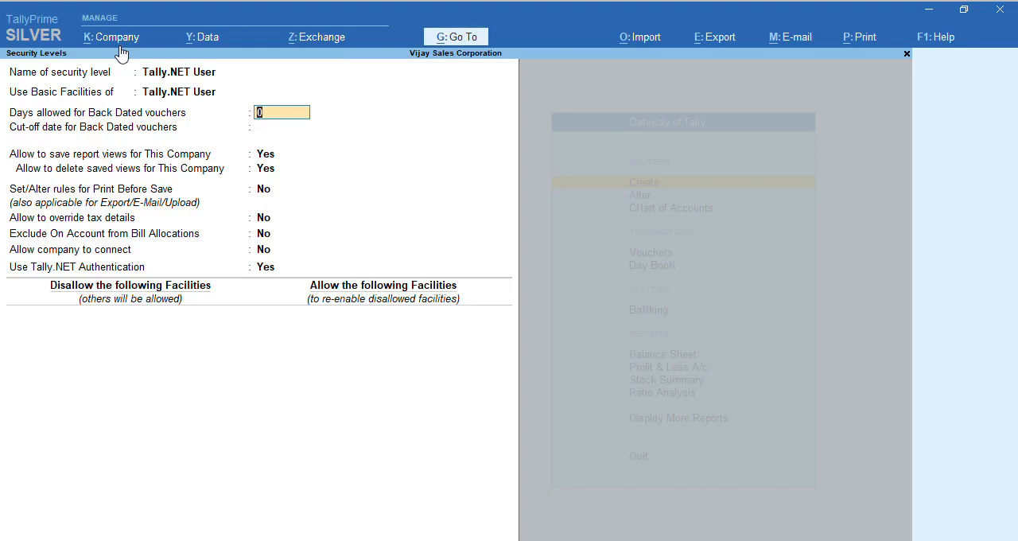
key("enter")
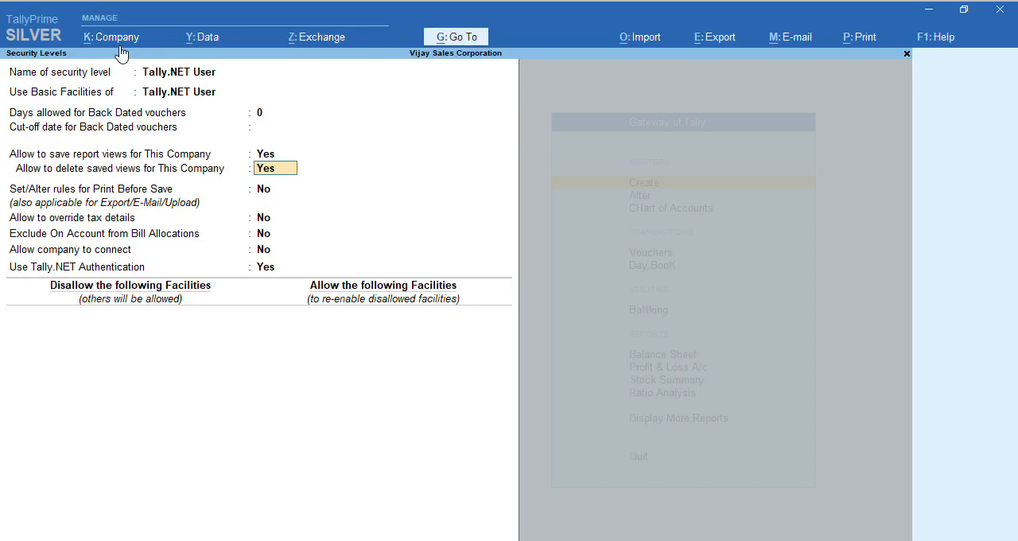
Step: Disallow deleting saved views, allow the company to connect, and save the level
type("n")
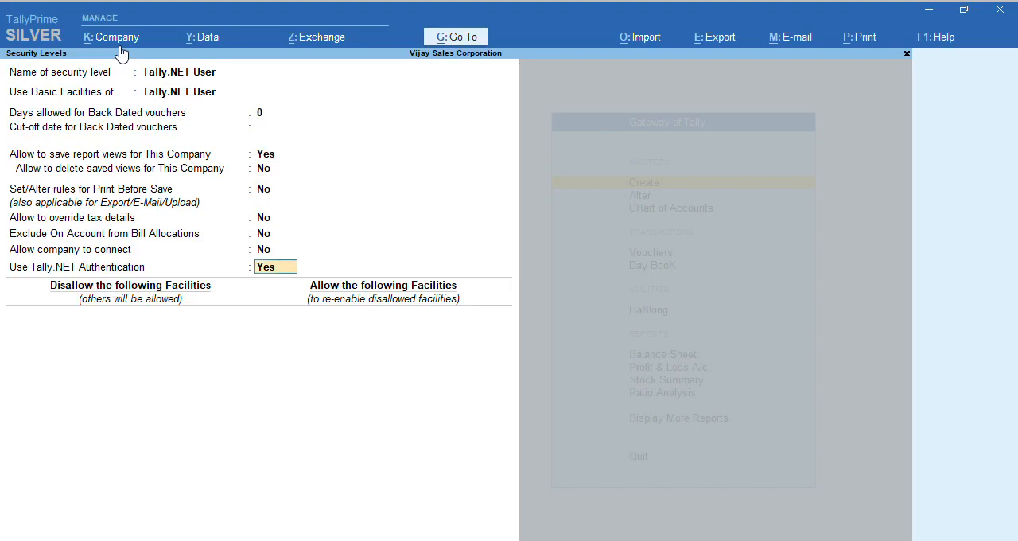
left_click(274, 267)
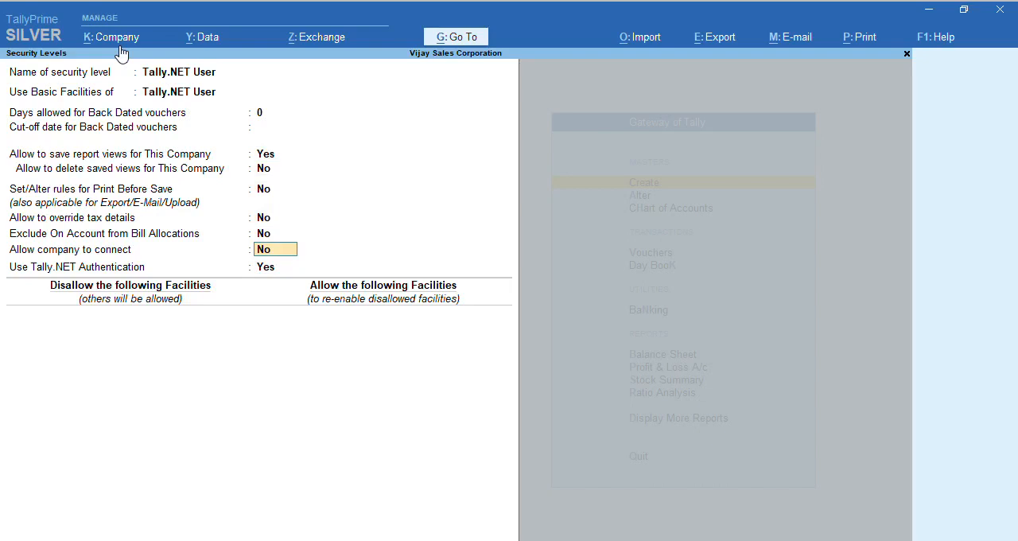
type("y")
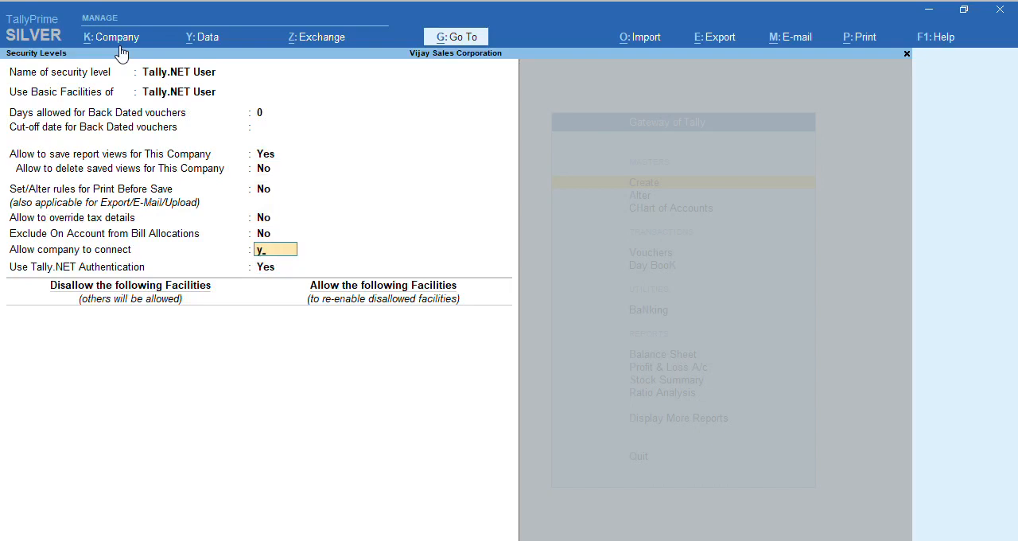
key("enter")
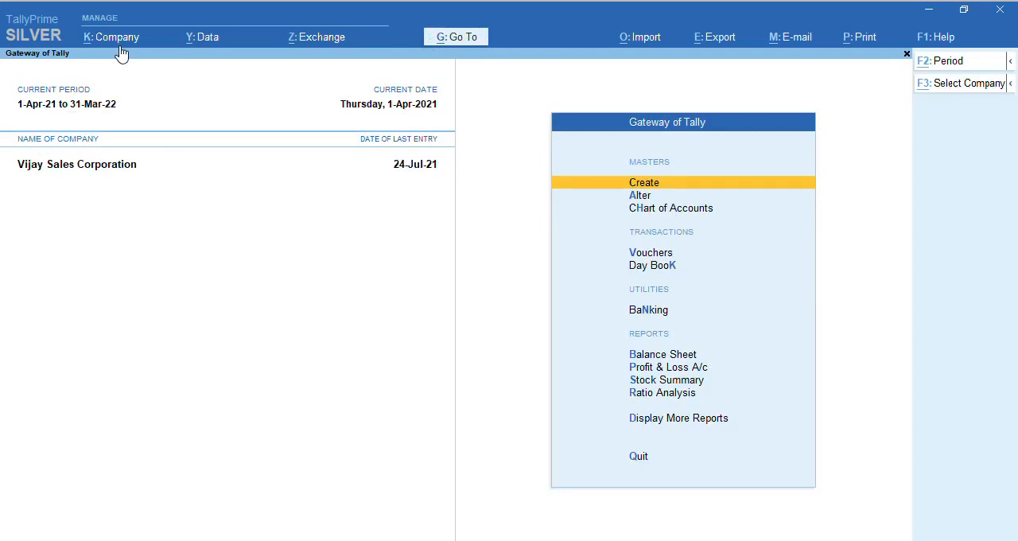
Step: Open the Users and Passwords list for Vijay Sales Corporation
left_click(117, 37)
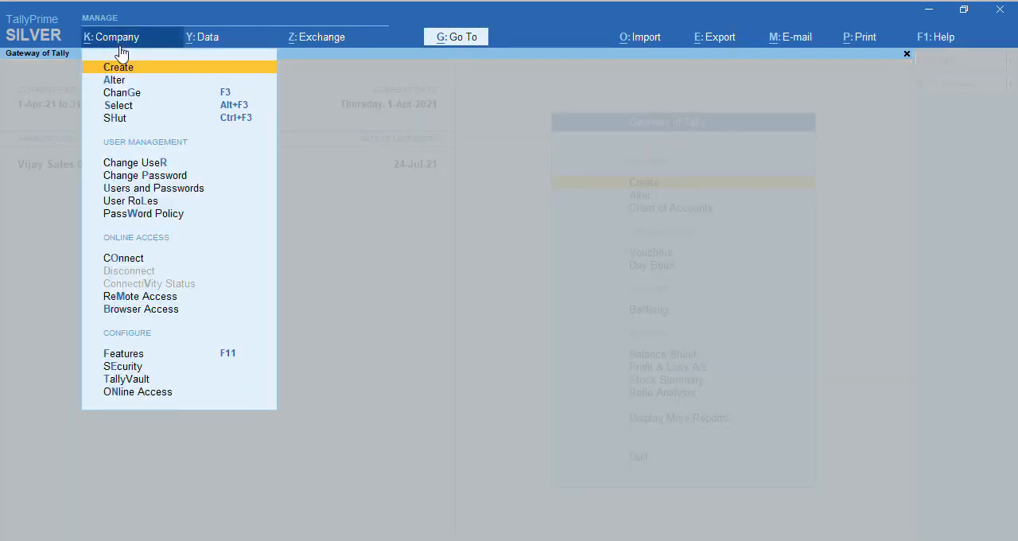
mouse_move(135, 163)
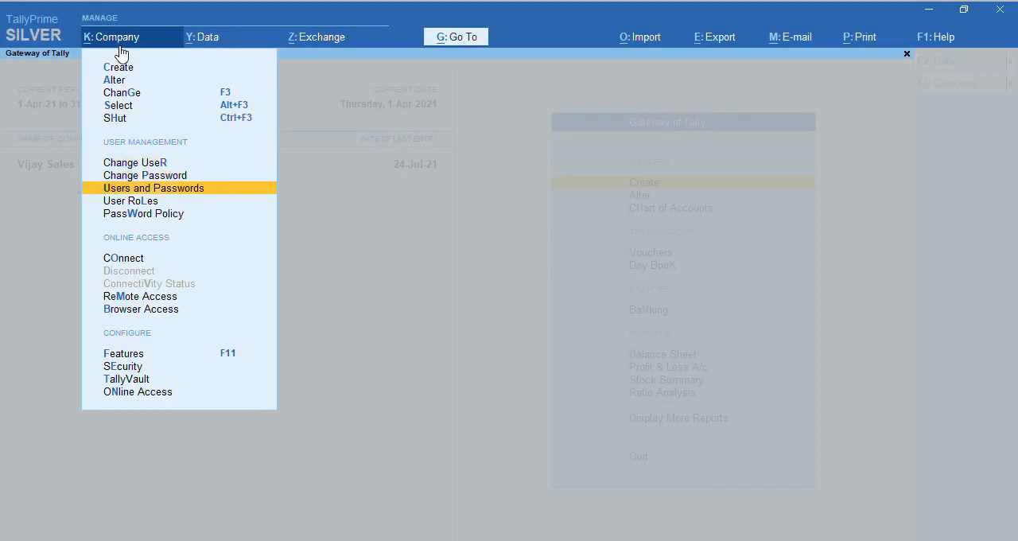
left_click(153, 188)
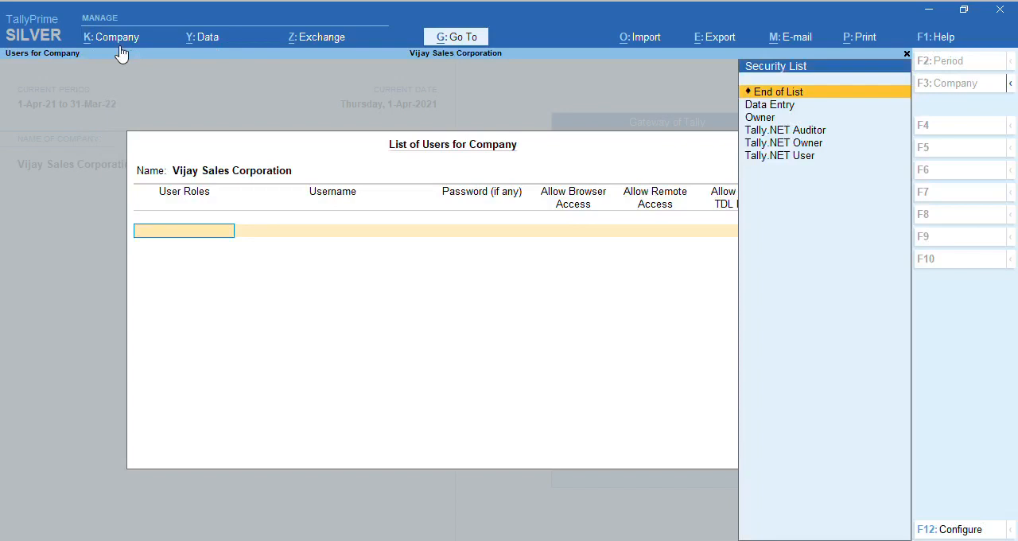
Step: Add a Tally.NET User account with browser and remote access allowed, and accept
left_click(183, 231)
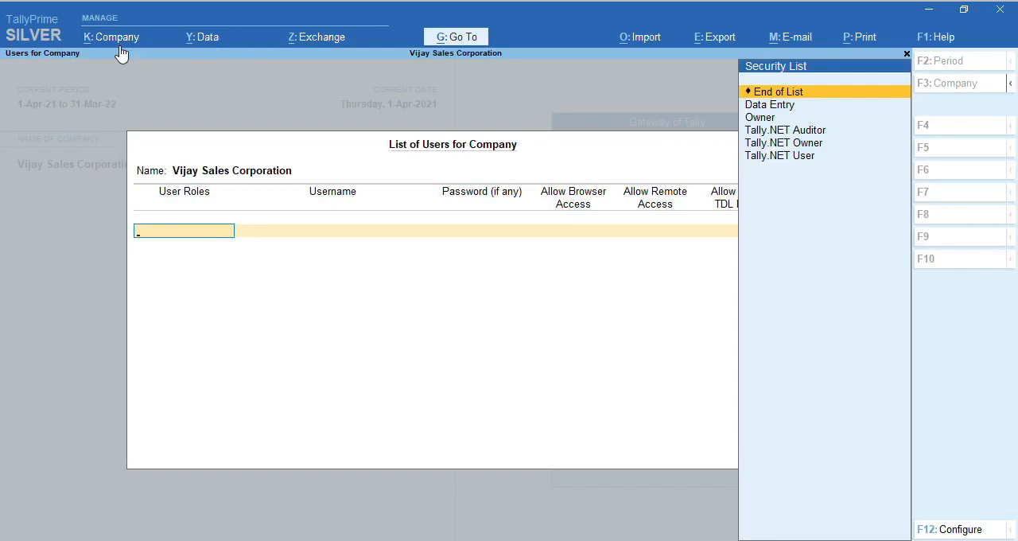
left_click(780, 155)
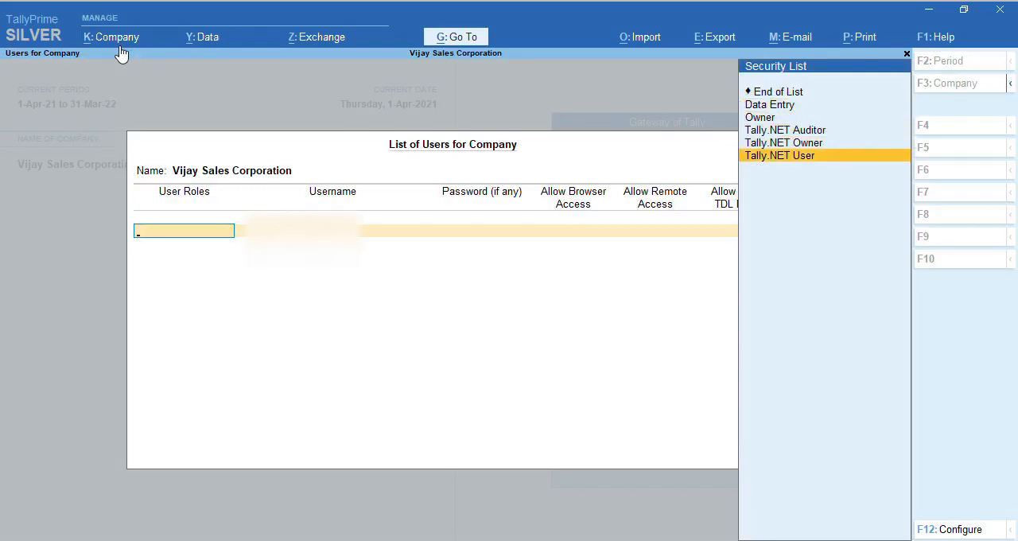
left_click(779, 155)
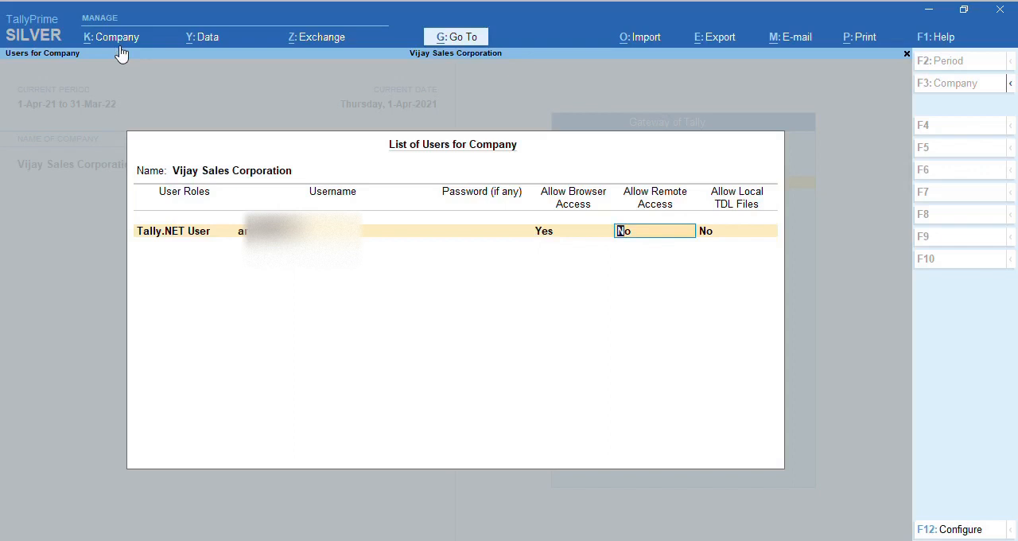
type("y")
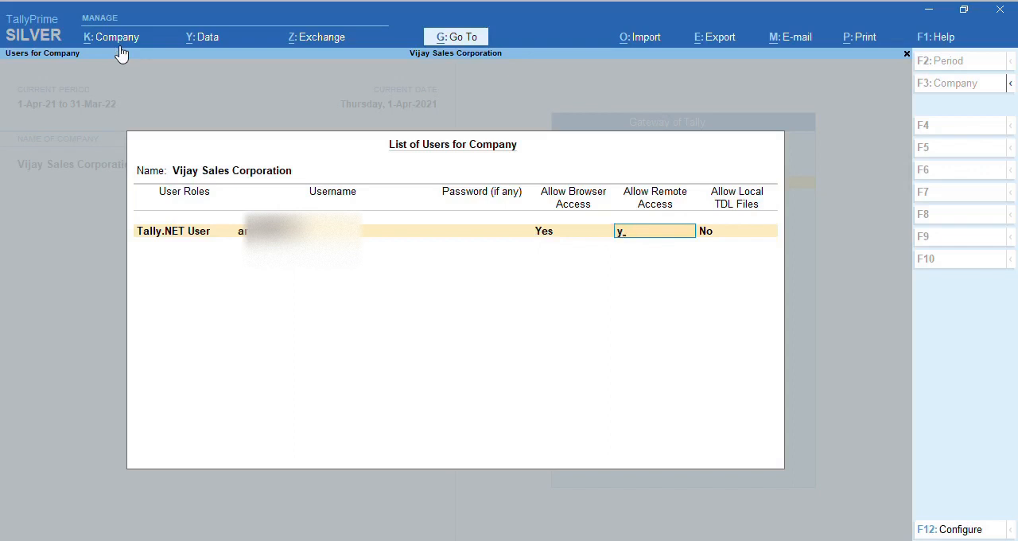
key("enter")
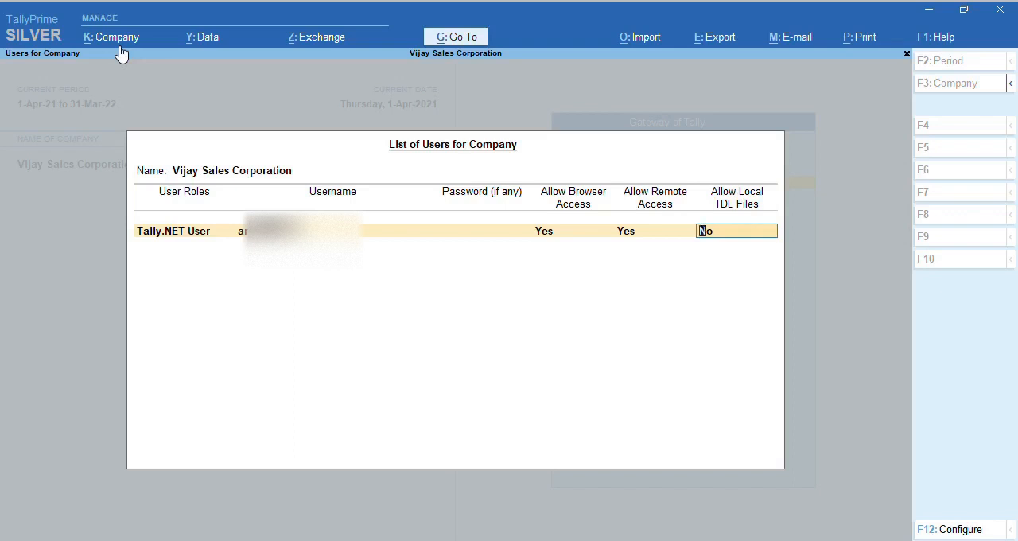
type("y")
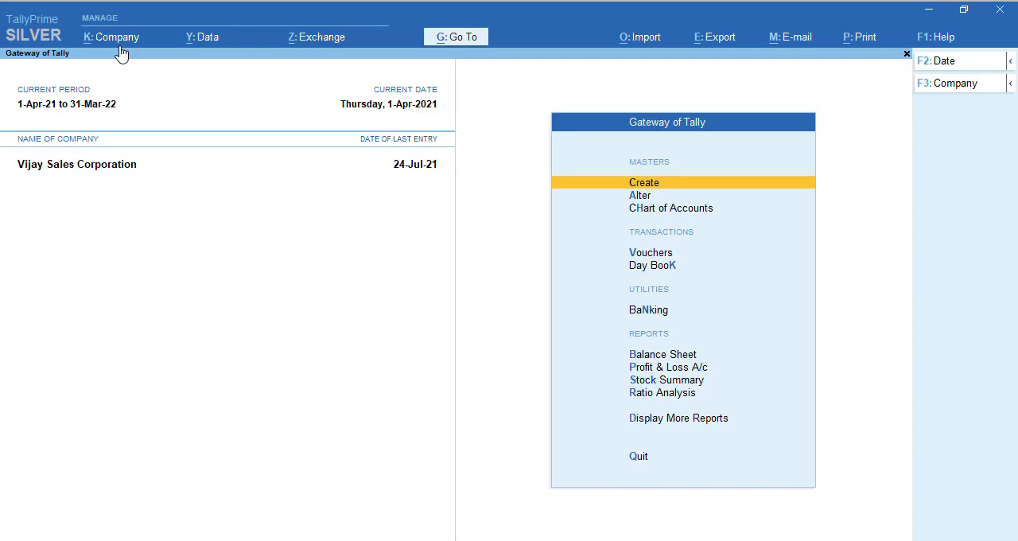
Step: Connect Vijay Sales Corporation for online access via Company > Connect
left_click(116, 37)
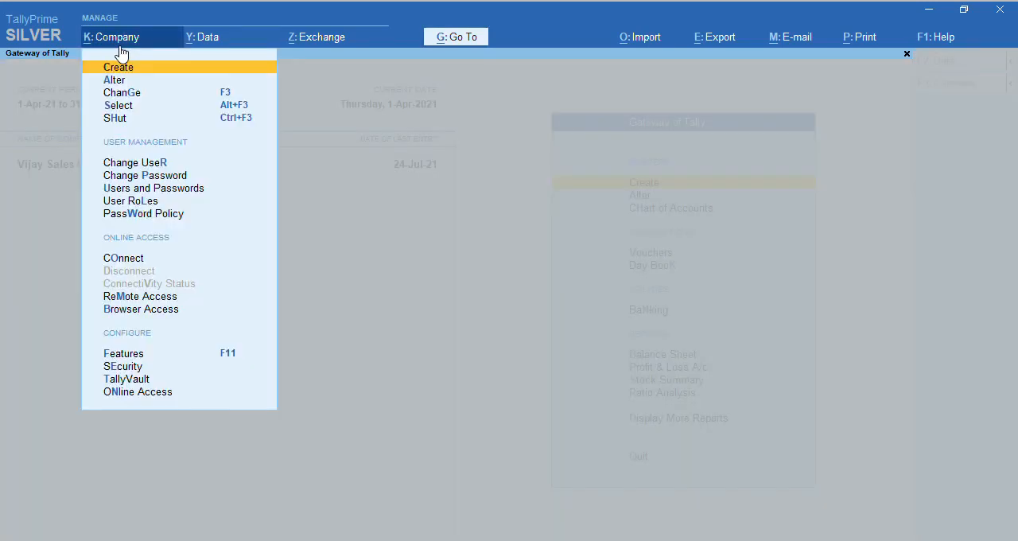
mouse_move(145, 175)
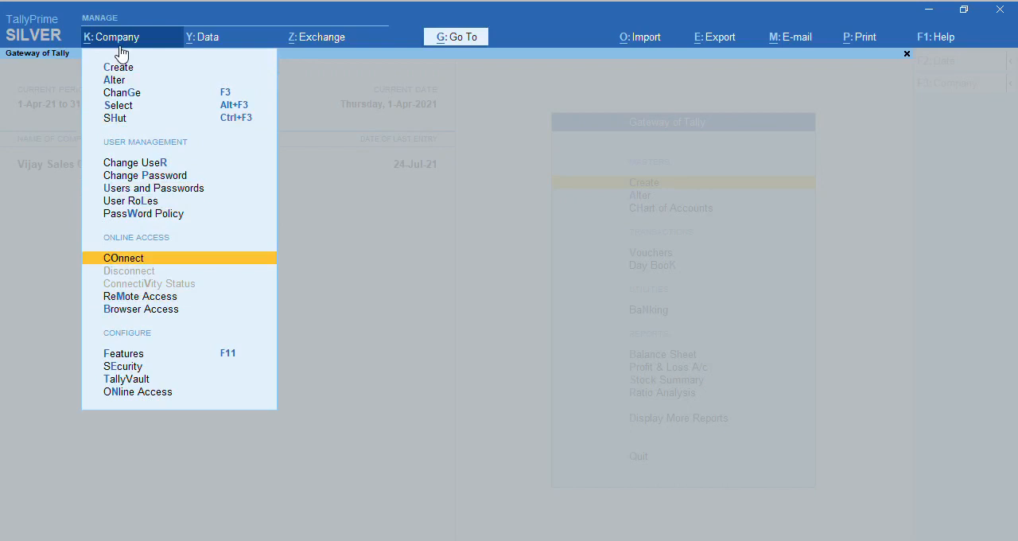
left_click(124, 257)
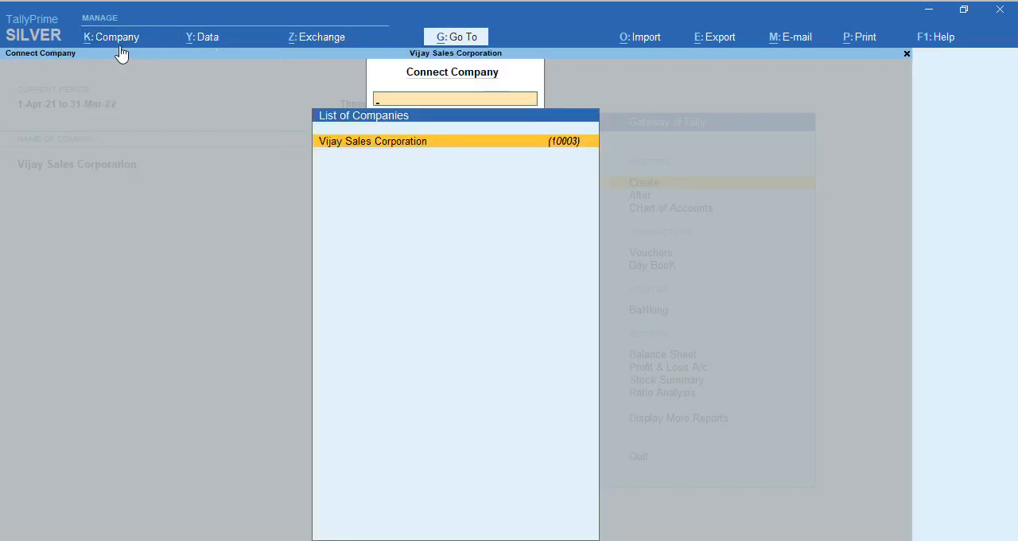
left_click(372, 141)
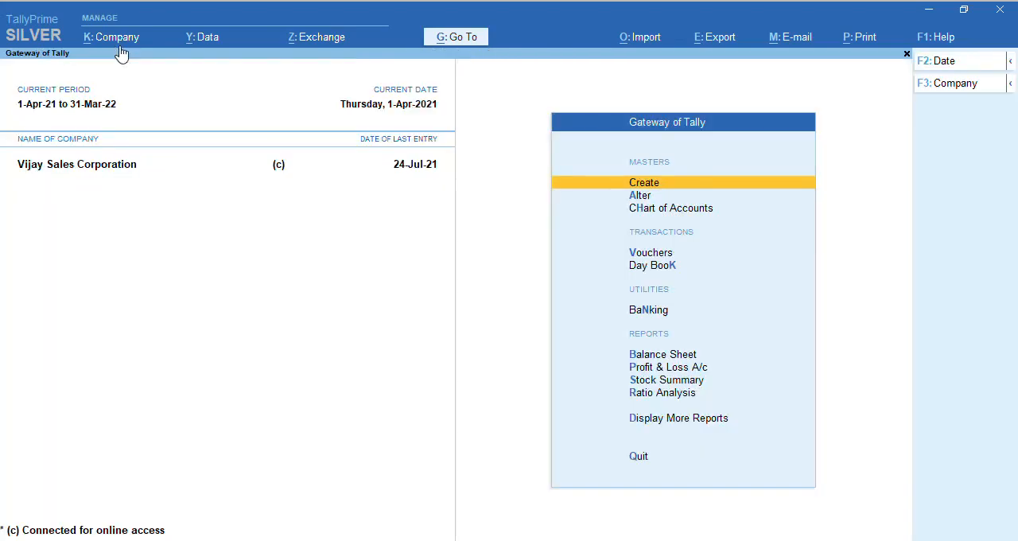
mouse_move(117, 65)
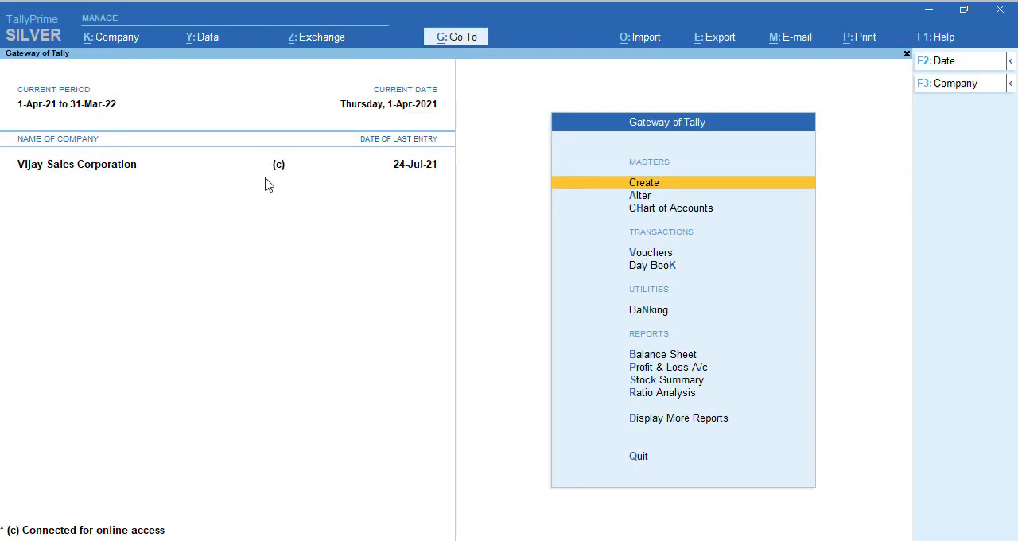
mouse_move(279, 173)
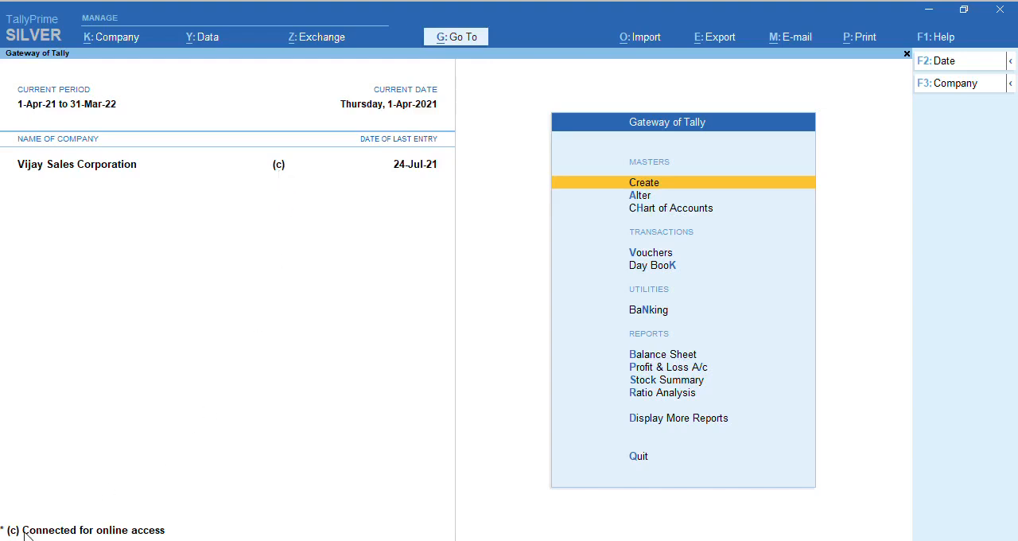
mouse_move(78, 537)
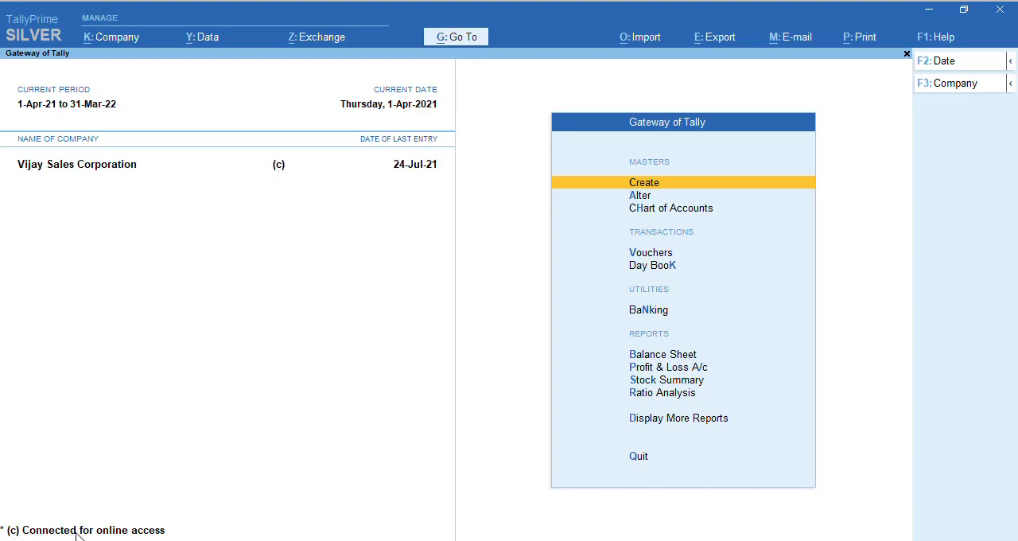
mouse_move(107, 534)
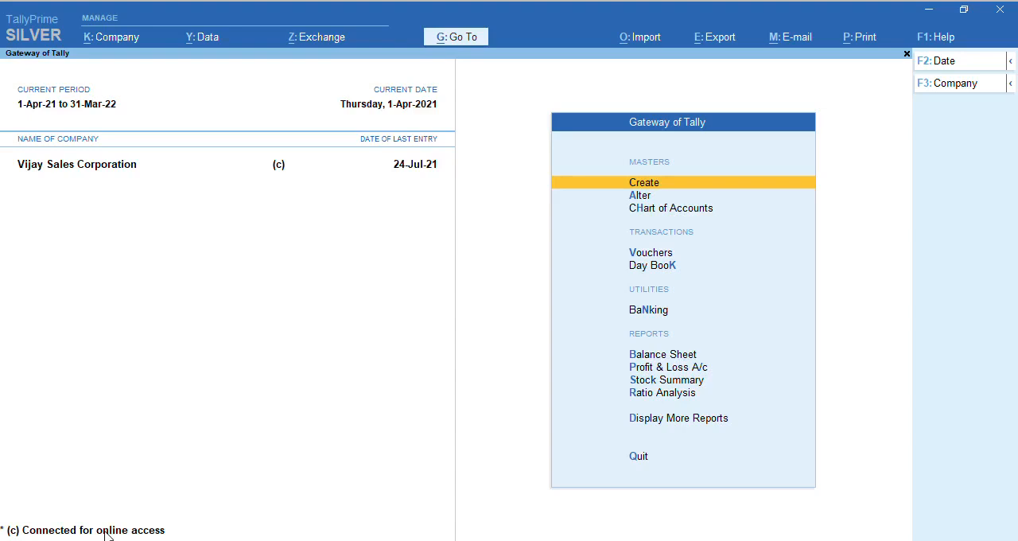
mouse_move(266, 391)
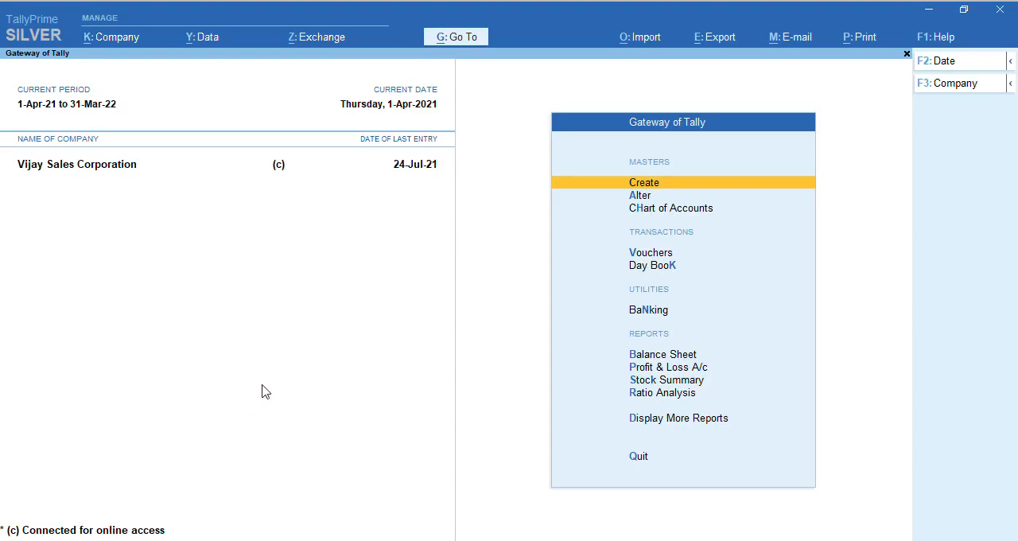
mouse_move(205, 290)
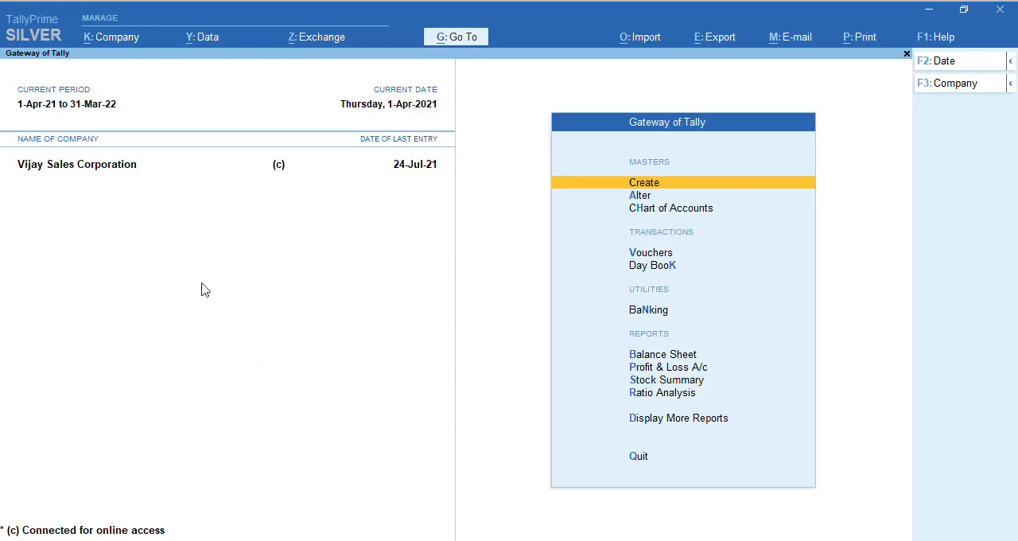
mouse_move(45, 53)
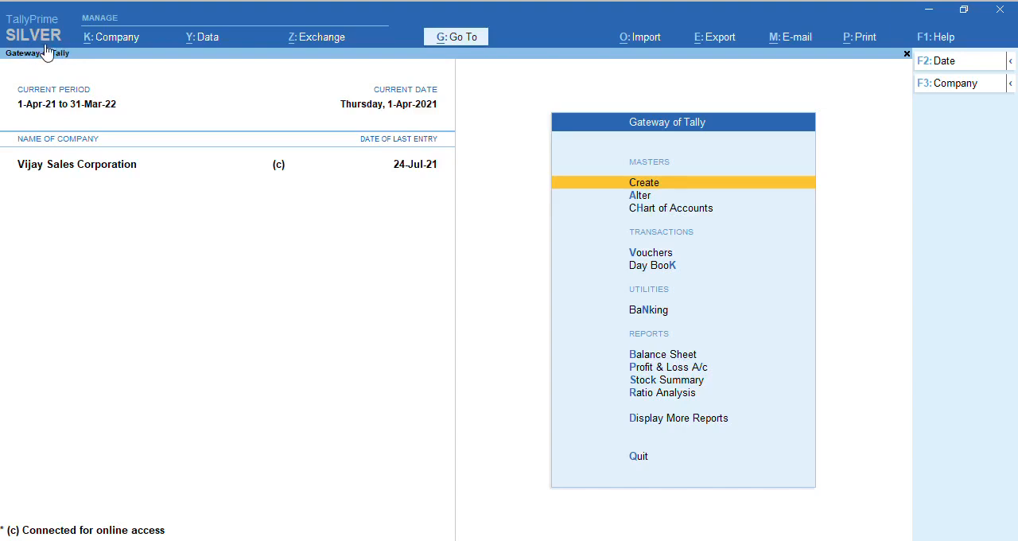
mouse_move(743, 147)
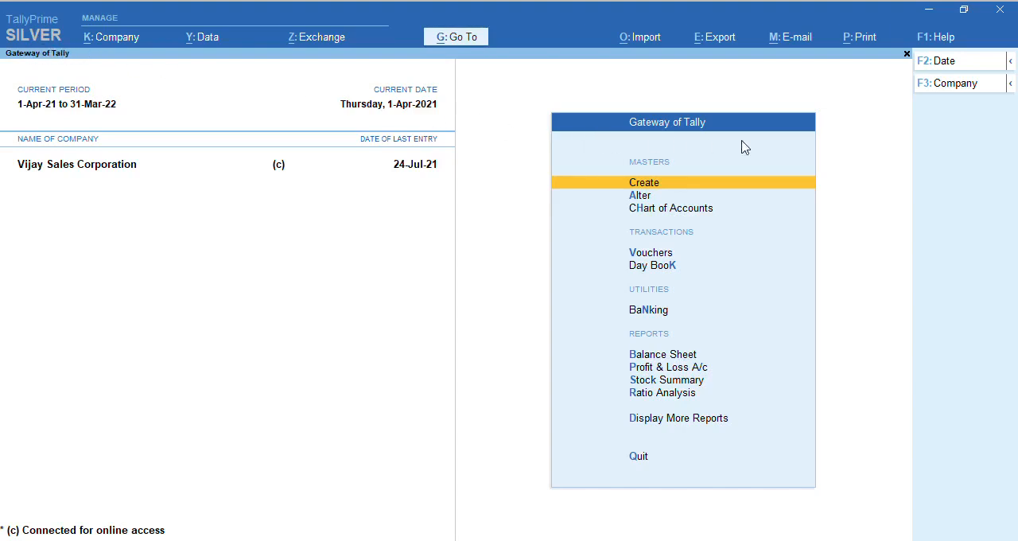
mouse_move(625, 108)
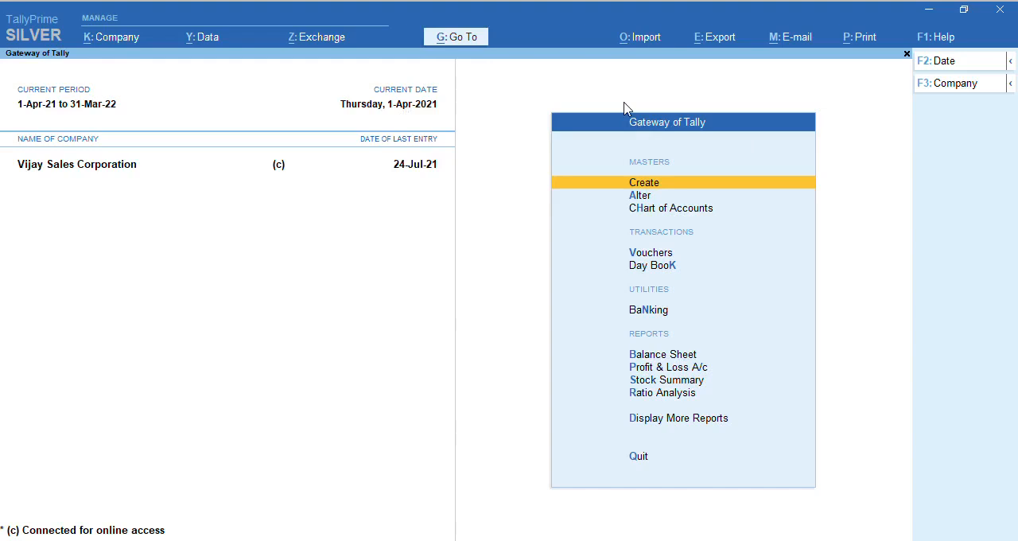
mouse_move(946, 116)
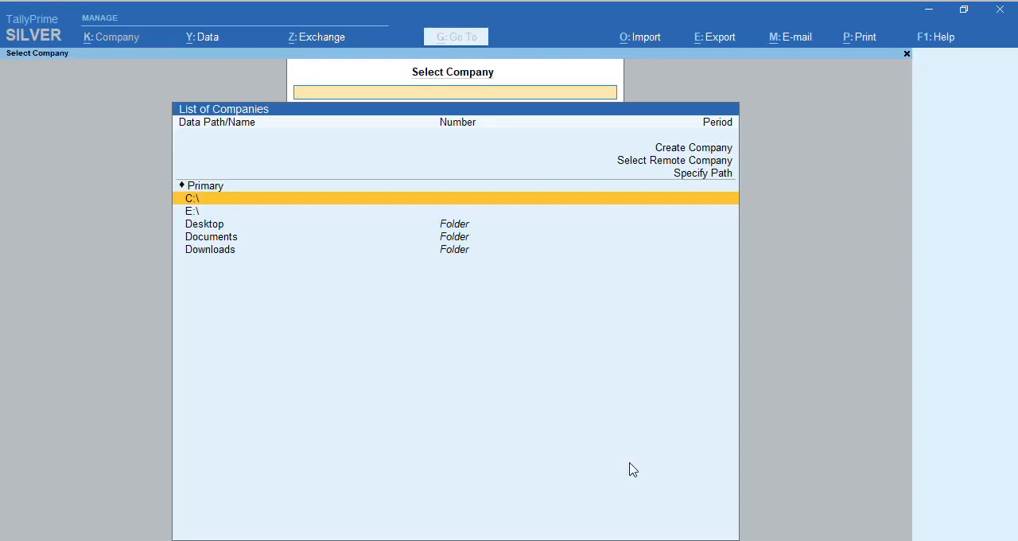
mouse_move(914, 206)
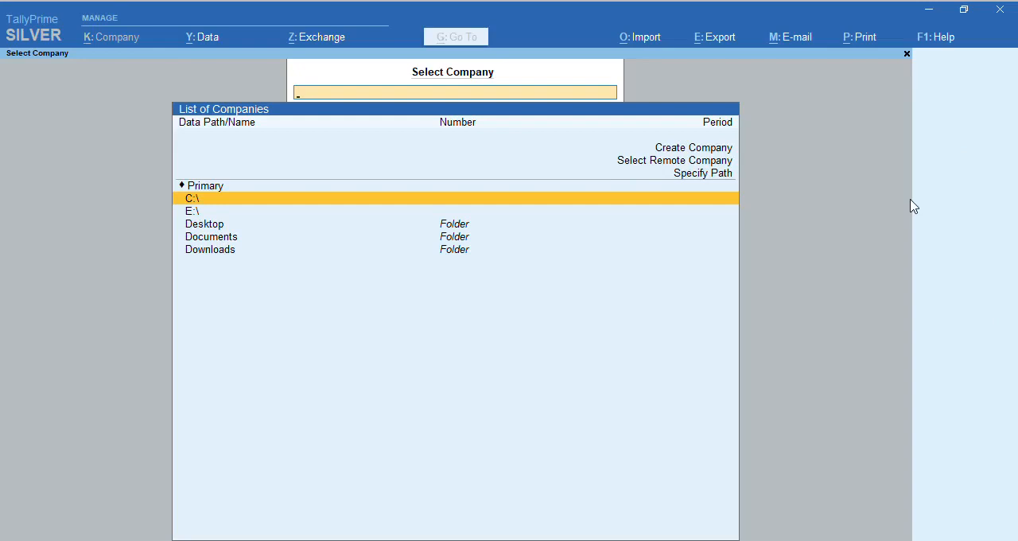
Step: Open the online Vijay Sales Corporation from the list of remote companies
key("up")
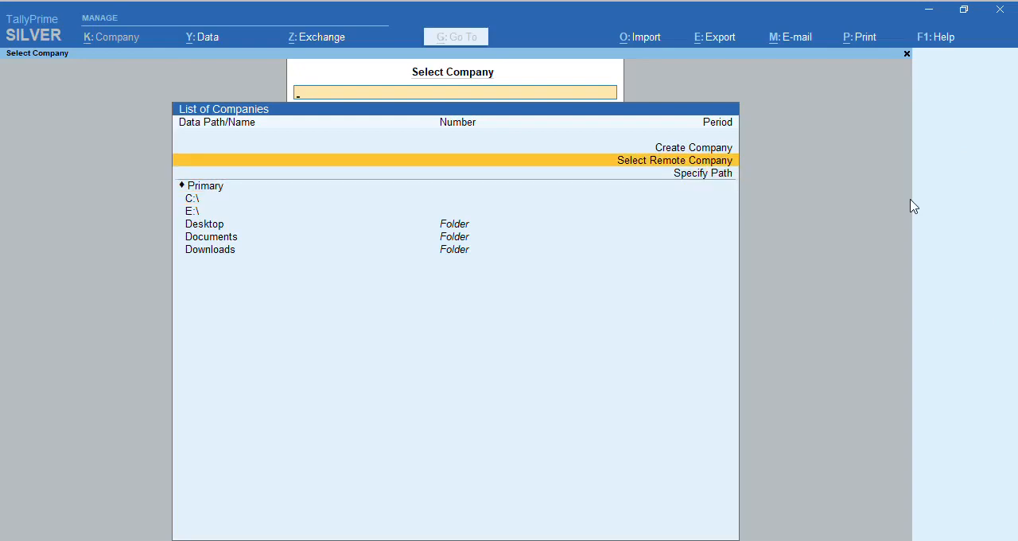
left_click(674, 160)
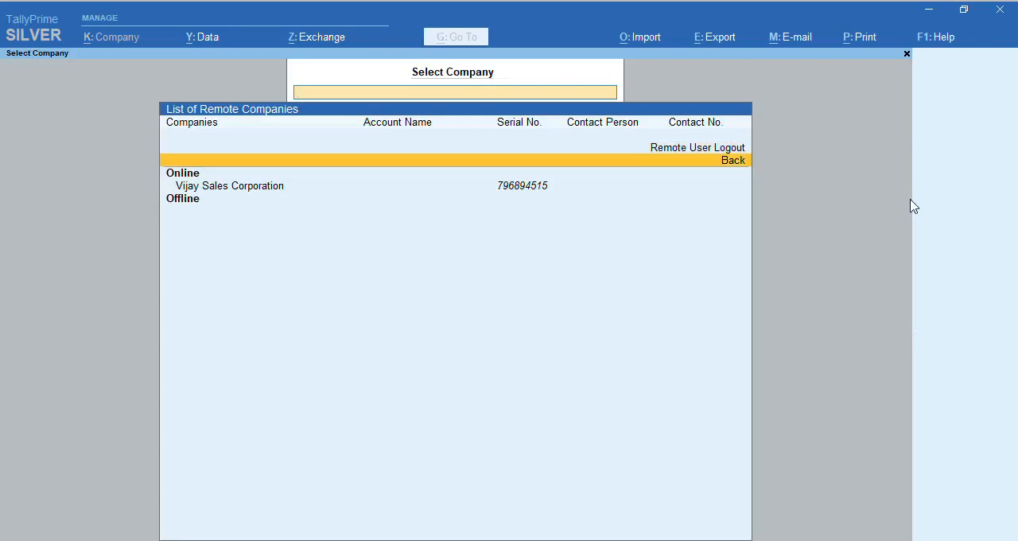
left_click(229, 185)
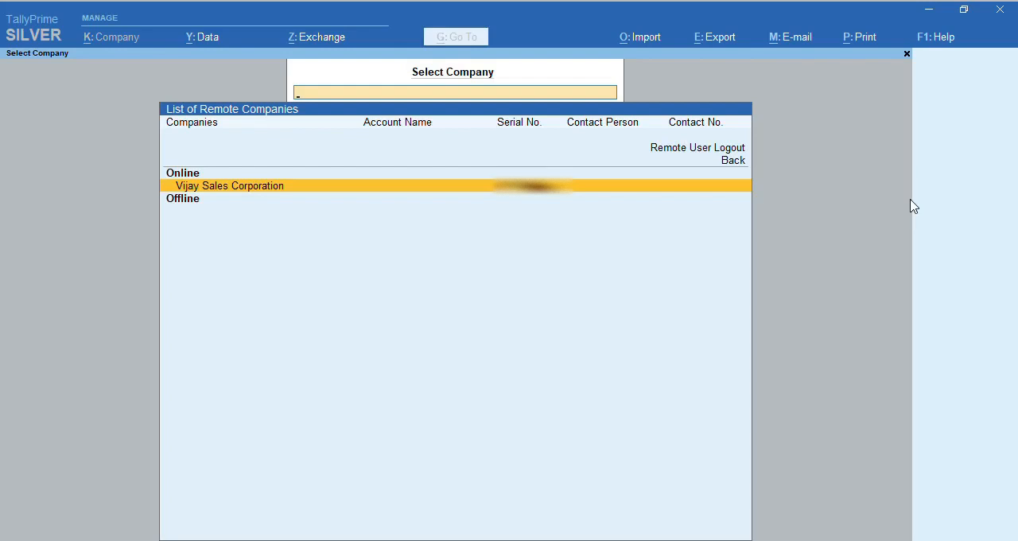
left_click(229, 186)
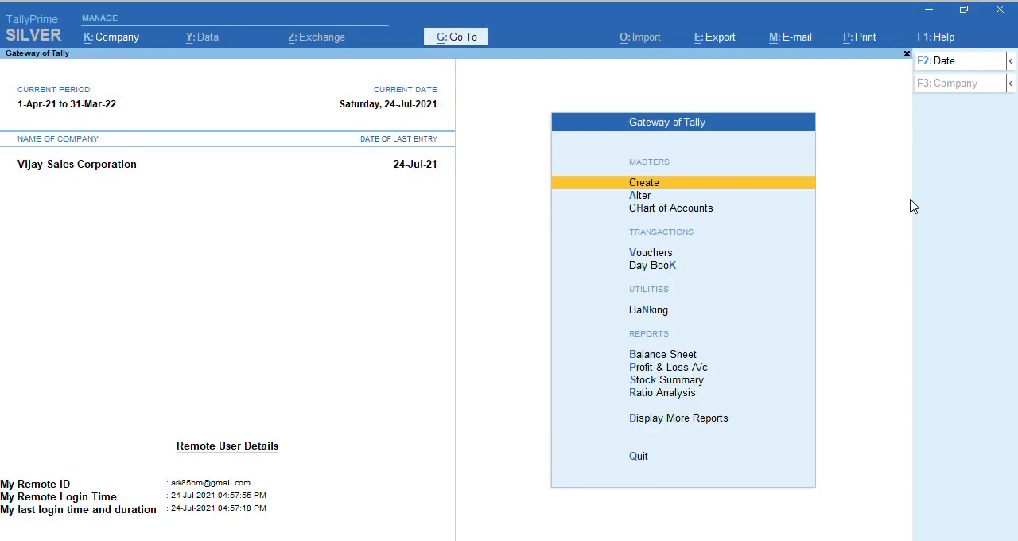
mouse_move(235, 495)
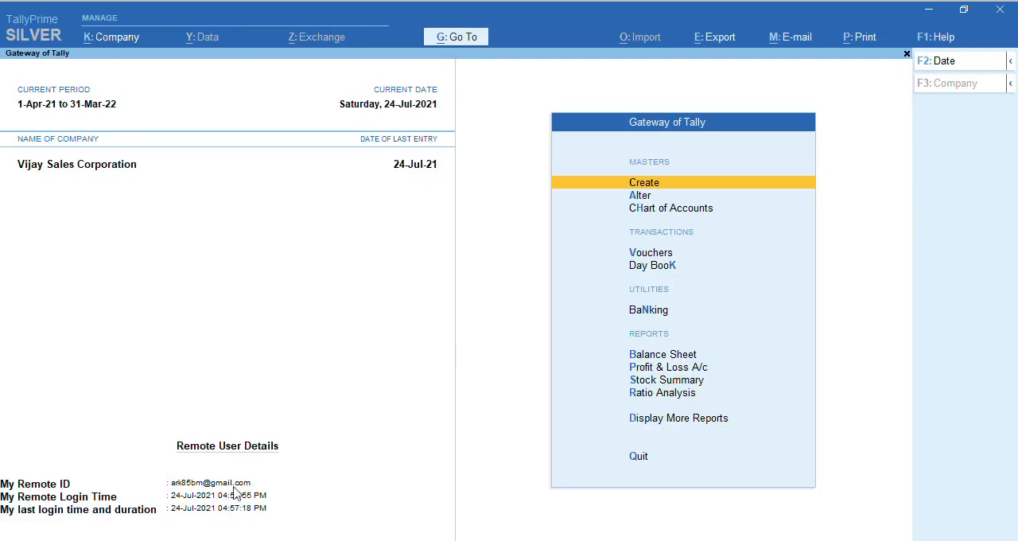
mouse_move(229, 493)
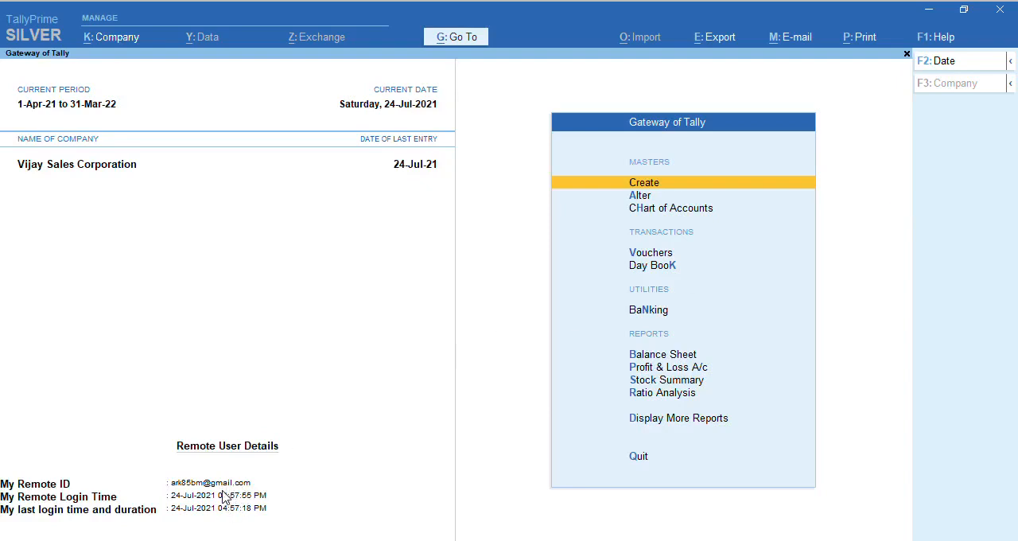
mouse_move(620, 311)
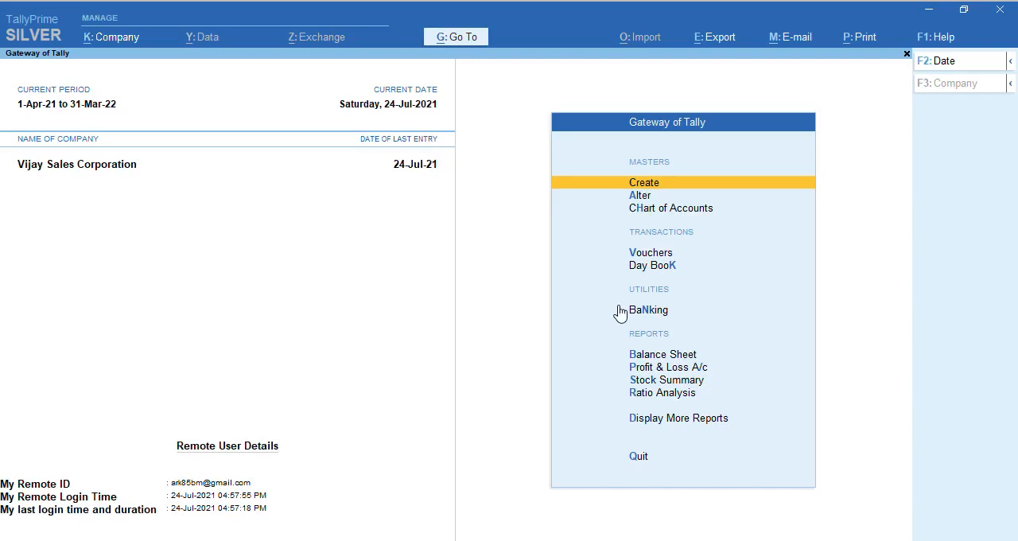
left_click(653, 265)
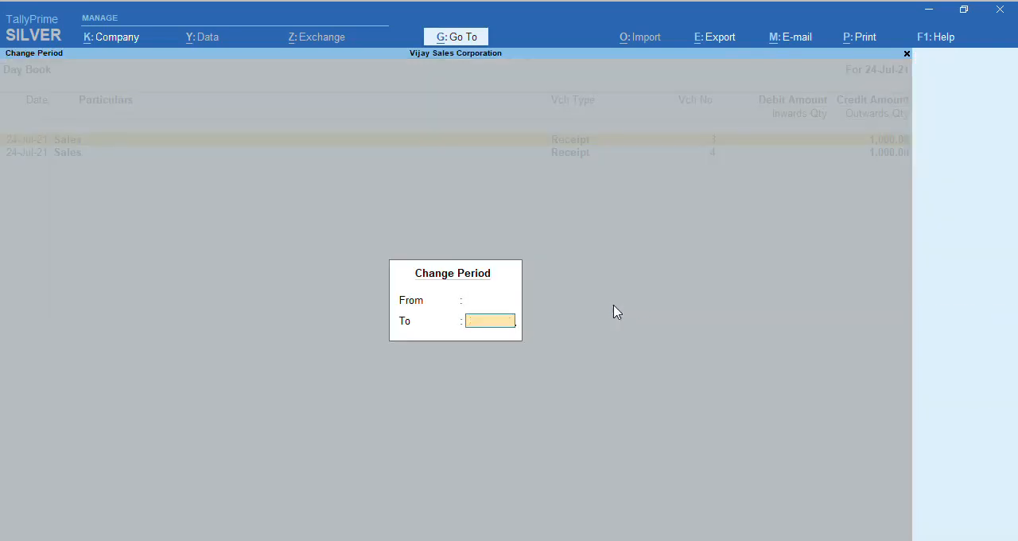
key("Escape")
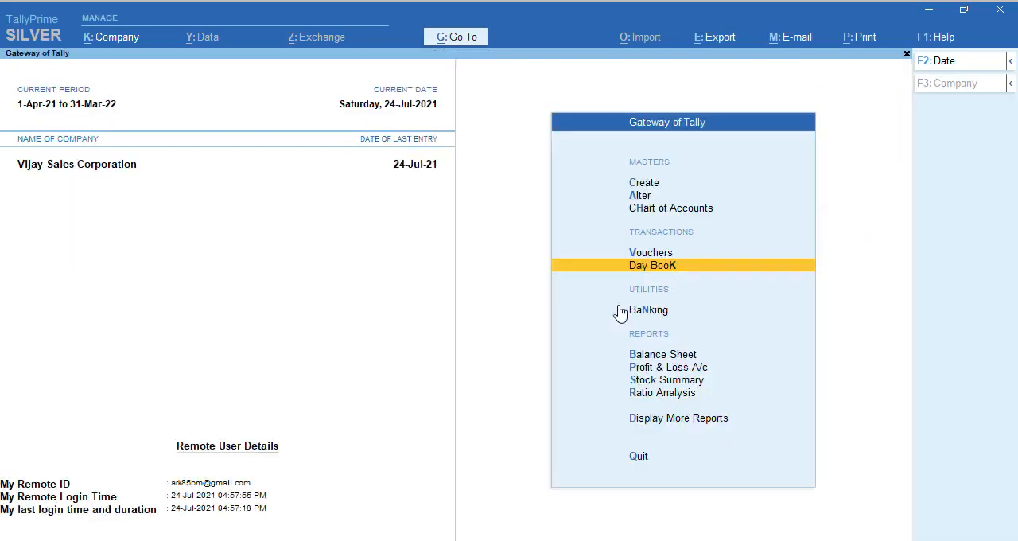
left_click(649, 310)
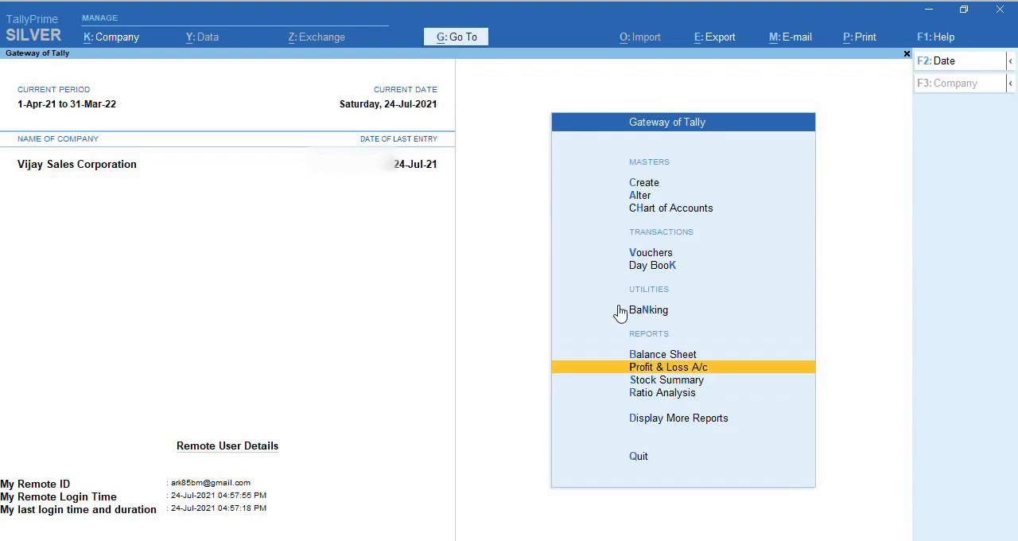
left_click(667, 379)
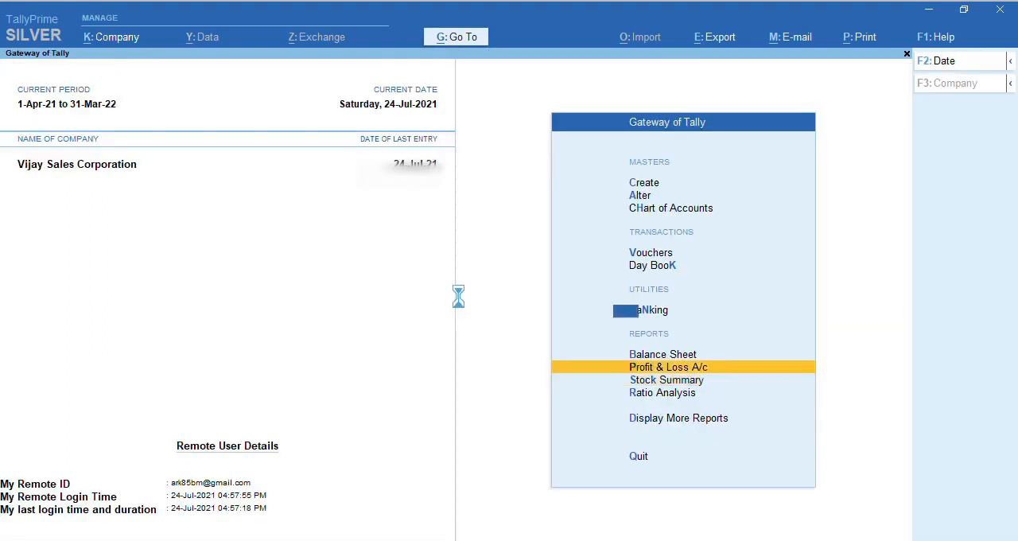
left_click(669, 367)
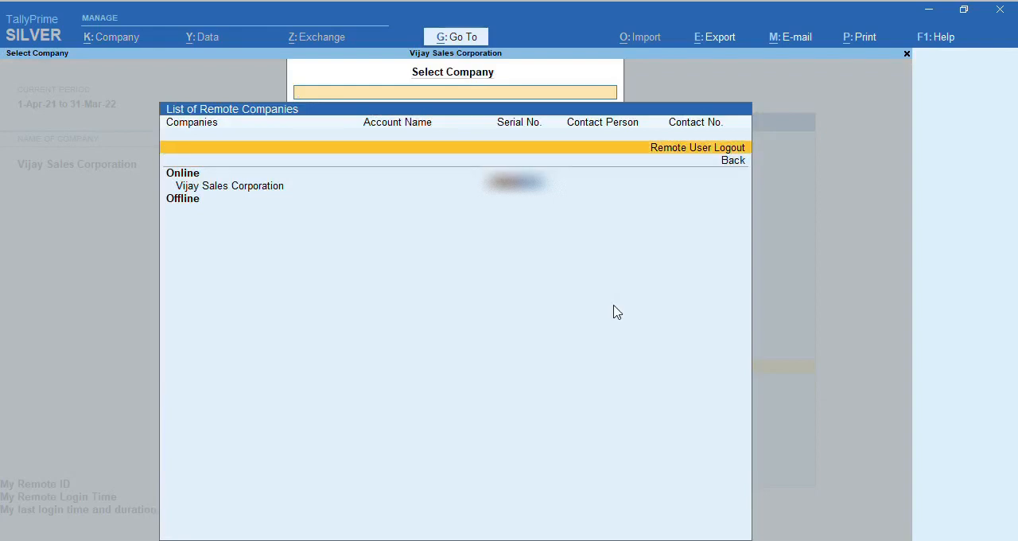
Step: Log out the remote user and return up to the primary drive list
left_click(697, 147)
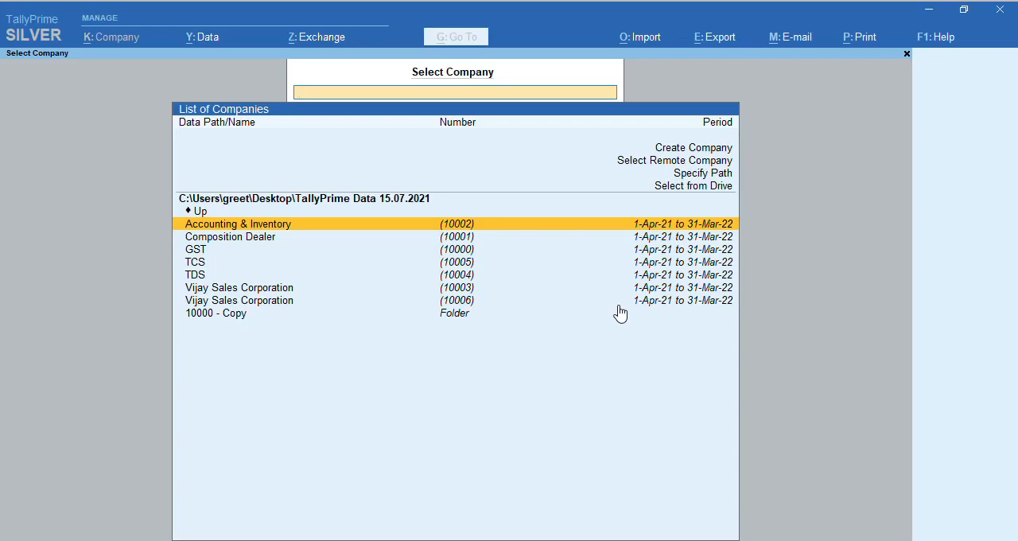
left_click(693, 186)
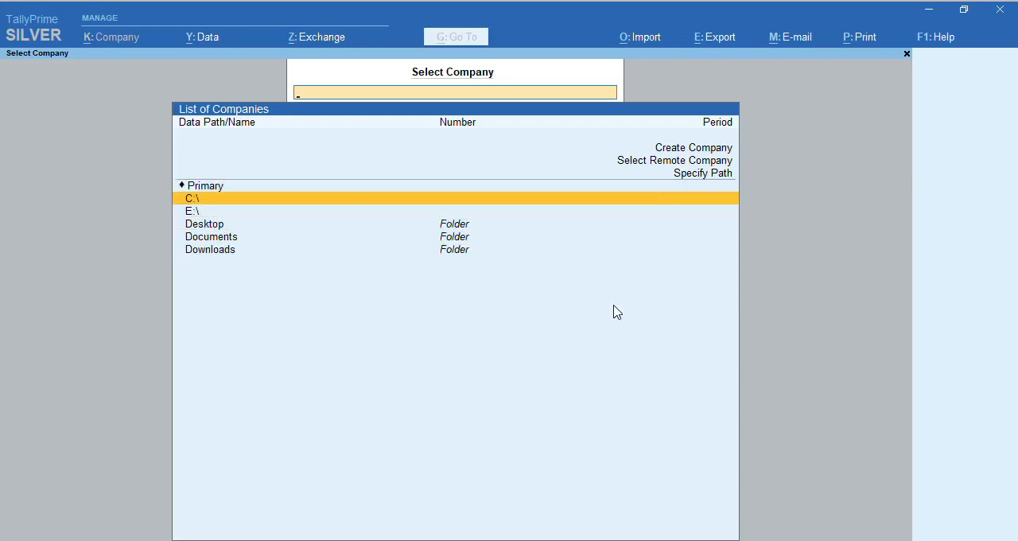